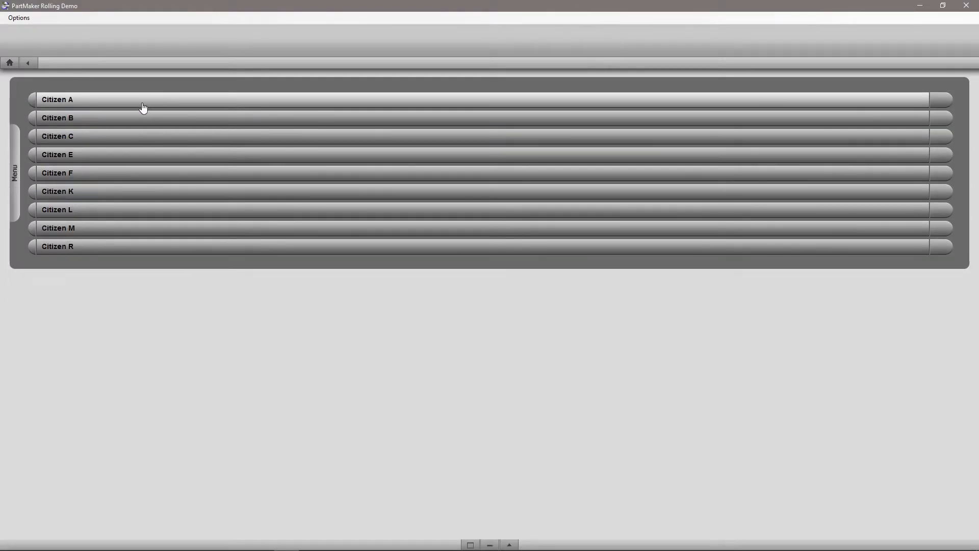
# Load the Star SB 12 Type E 7 Turn & 4 Live demo job from the post library
pyautogui.click(58, 136)
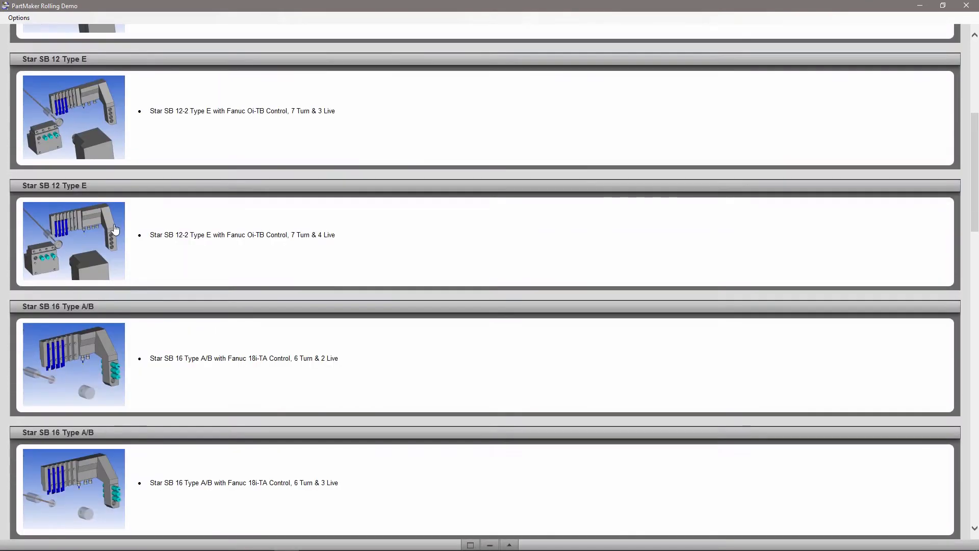
pyautogui.doubleClick(73, 241)
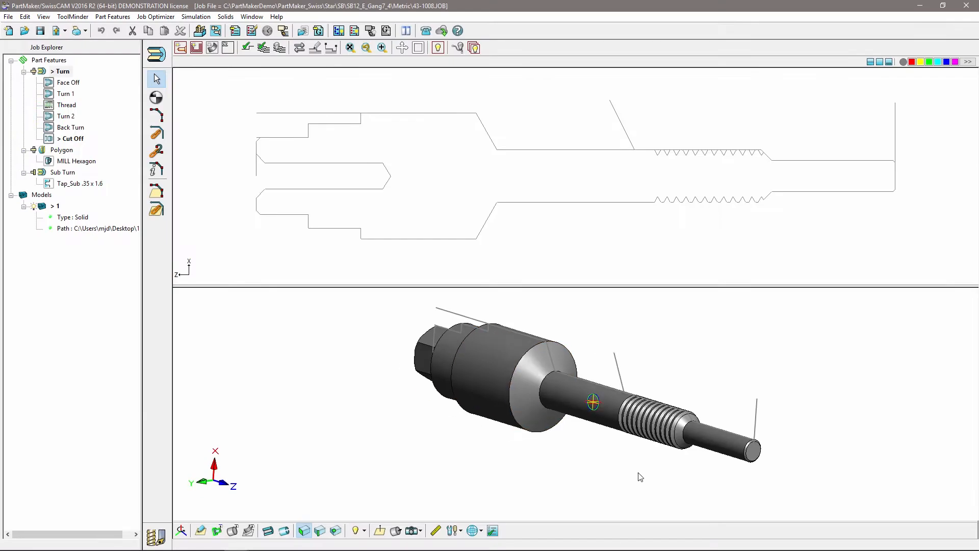
pyautogui.doubleClick(67, 116)
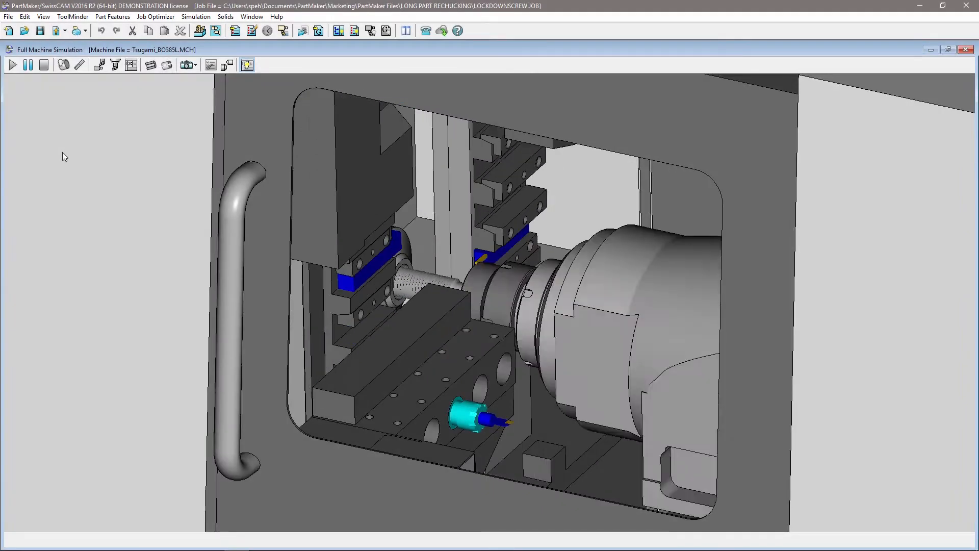
# Run the Tsugami BO385L full machine simulation and show part.JOB's process table
pyautogui.click(11, 64)
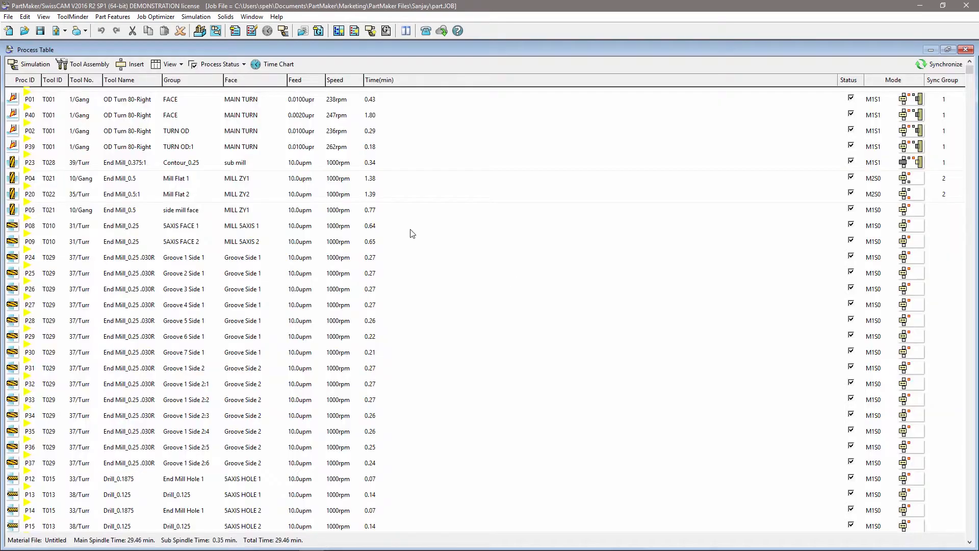
# Assign 19101_b_axis_holder to Drill_0.125, preview the assembly, then select T028's holder
pyautogui.click(82, 63)
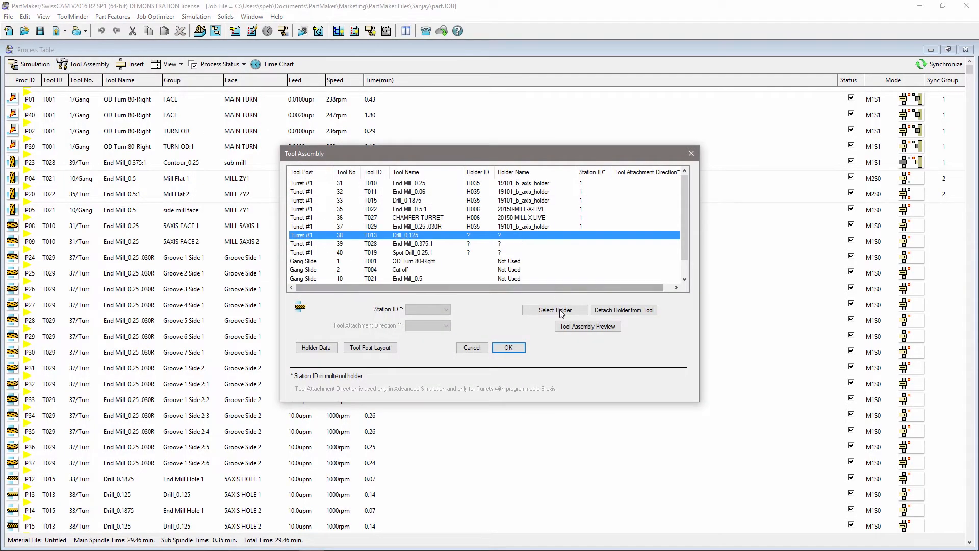
pyautogui.click(554, 310)
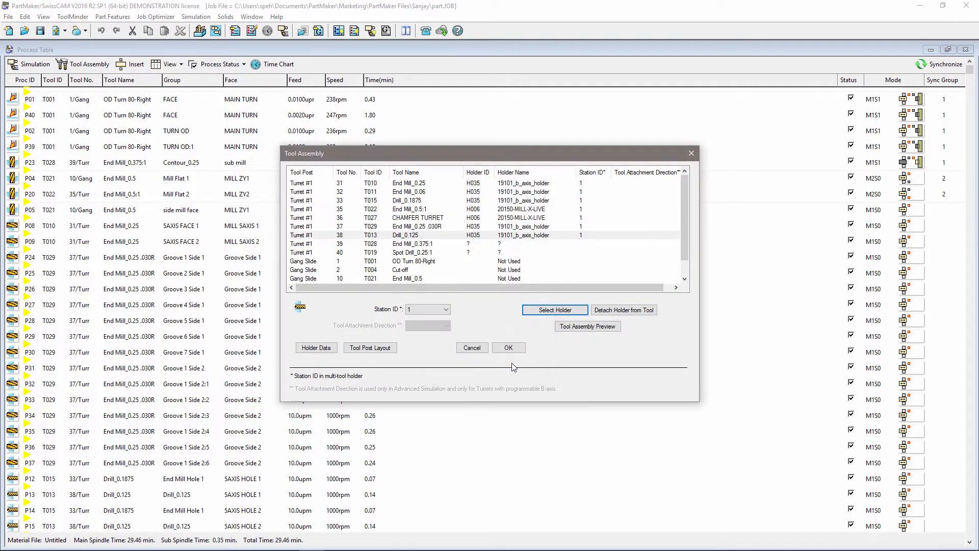
pyautogui.click(587, 325)
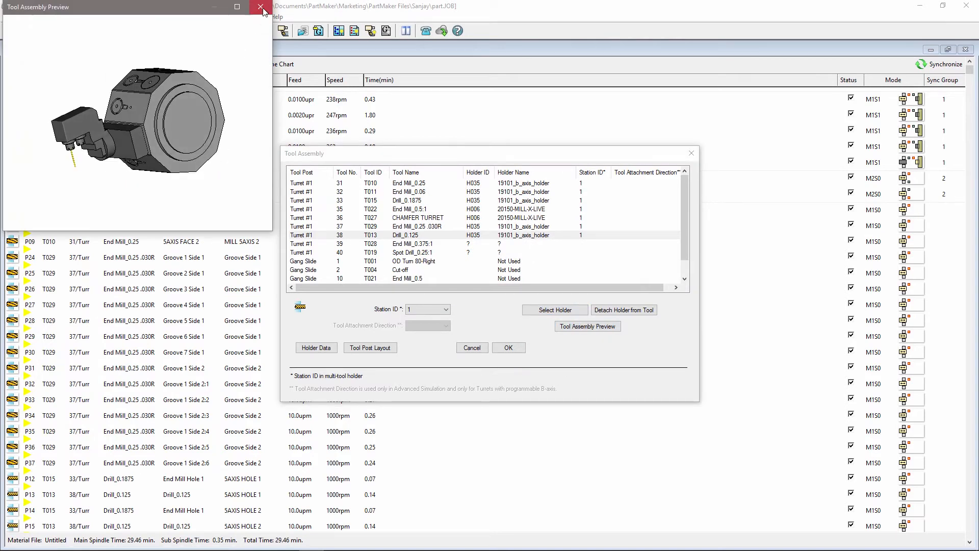
pyautogui.click(554, 310)
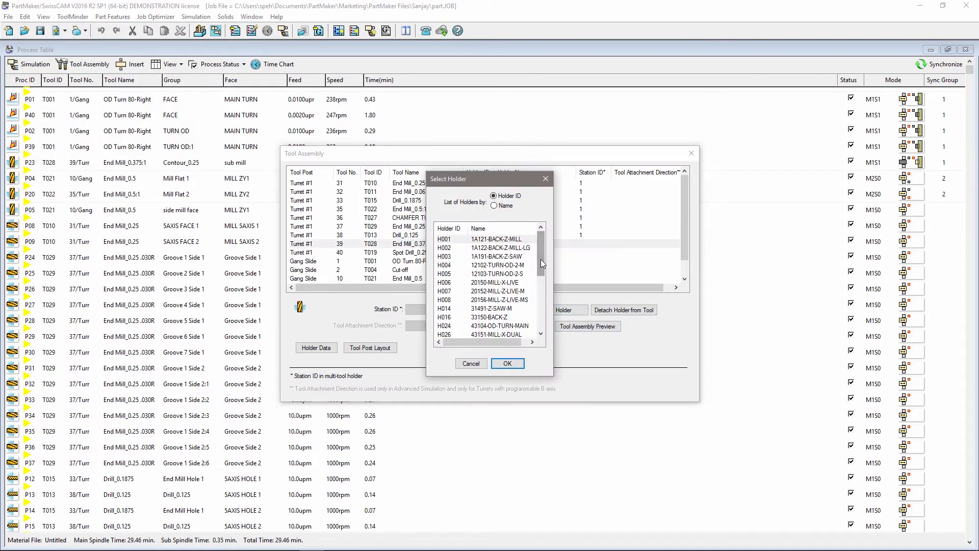
pyautogui.click(506, 363)
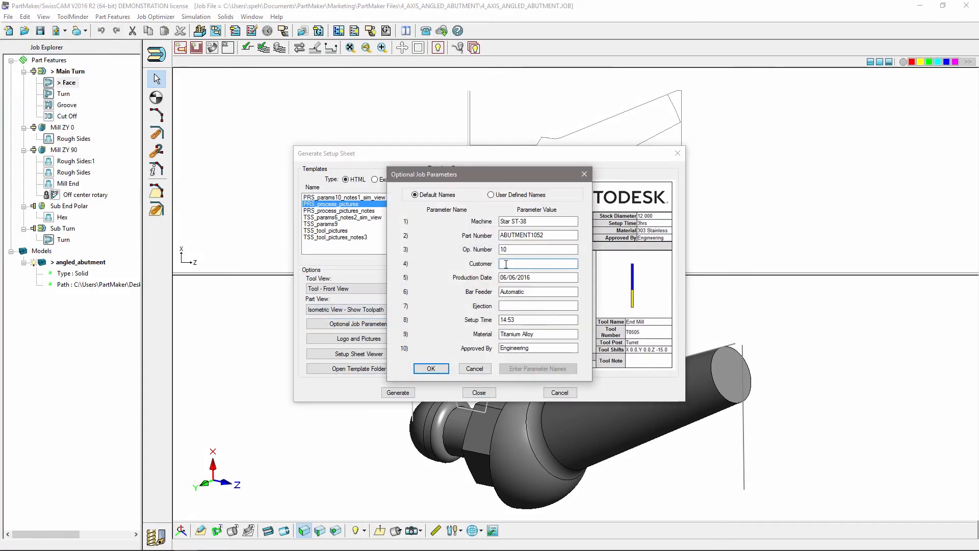
# Confirm the optional job parameters to show the PRS_process_pictures template preview
pyautogui.click(430, 369)
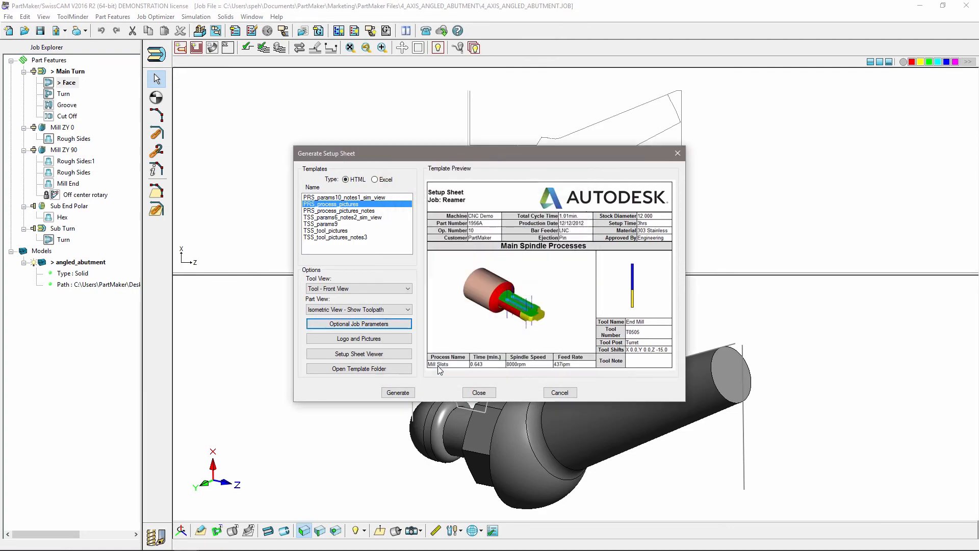